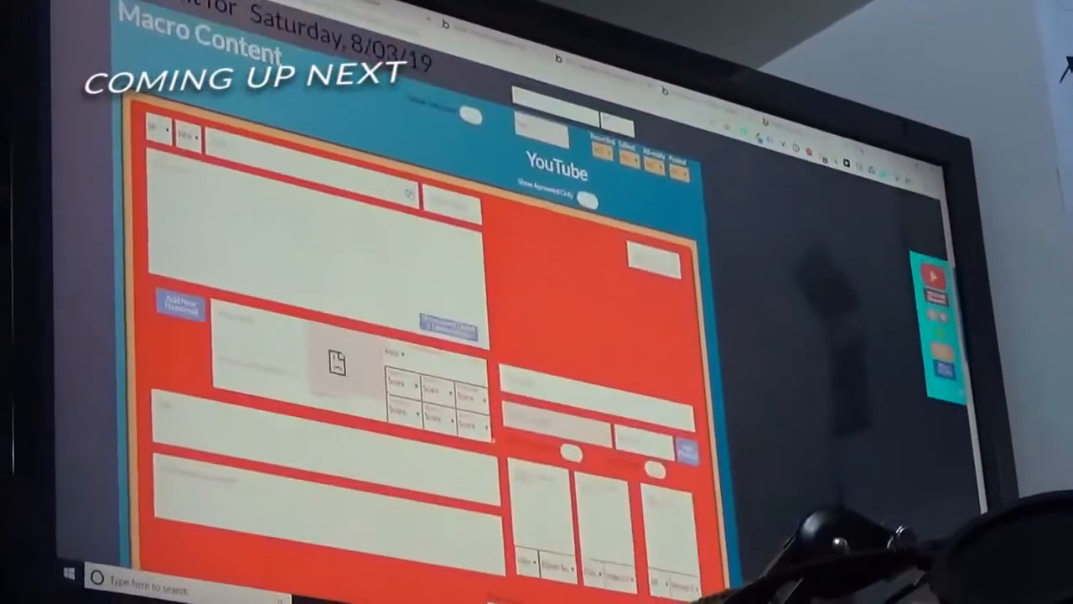
pyautogui.scroll(-3)
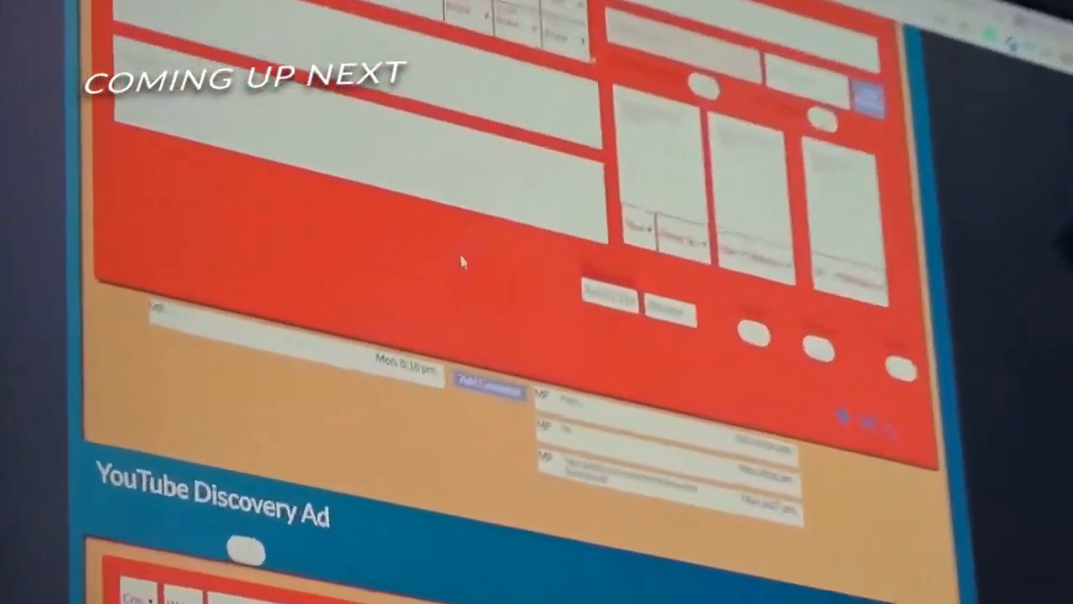